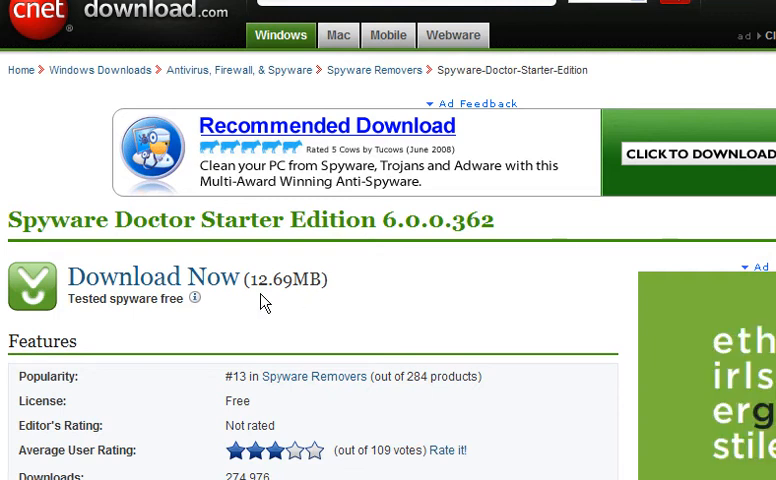
mouse_move(204, 284)
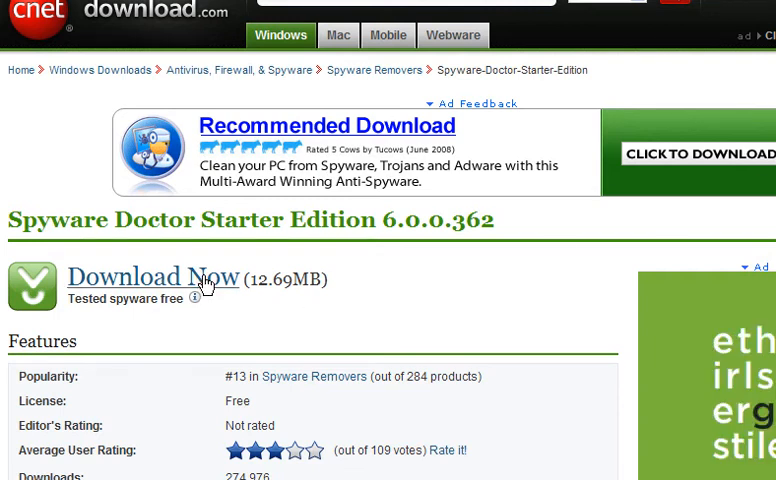
Download sdstart.exe from the CNET page and save the installer file to disk
click(152, 276)
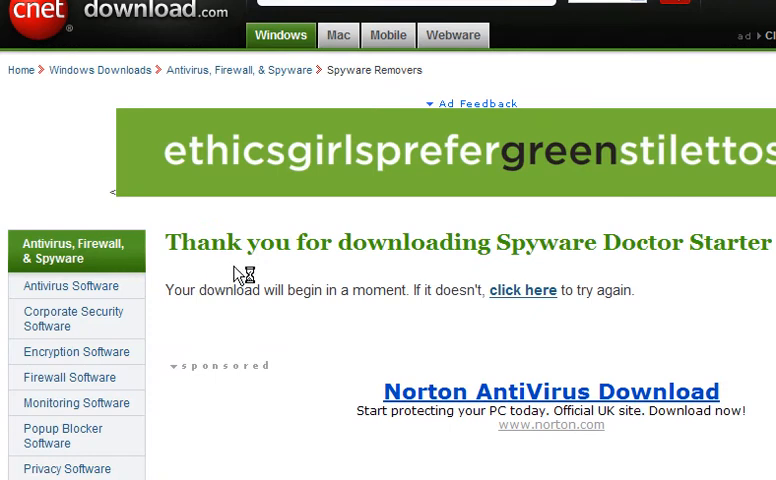
click(522, 290)
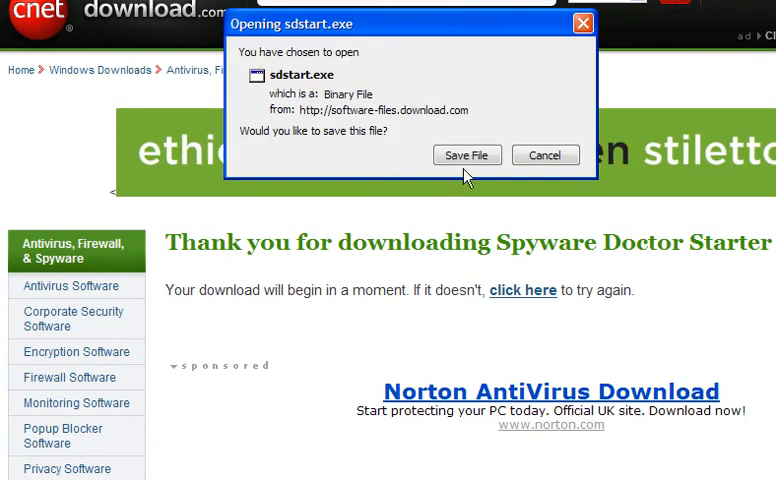
click(466, 156)
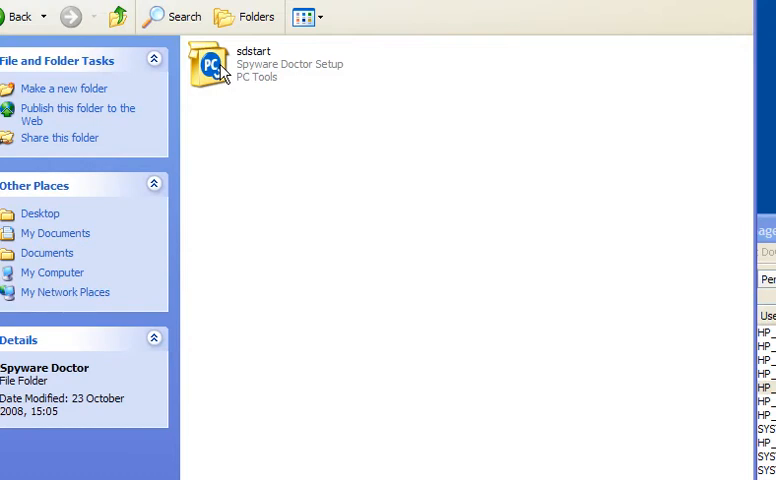
Launch sdstart from the folder and accept the security warning to run it
double_click(208, 64)
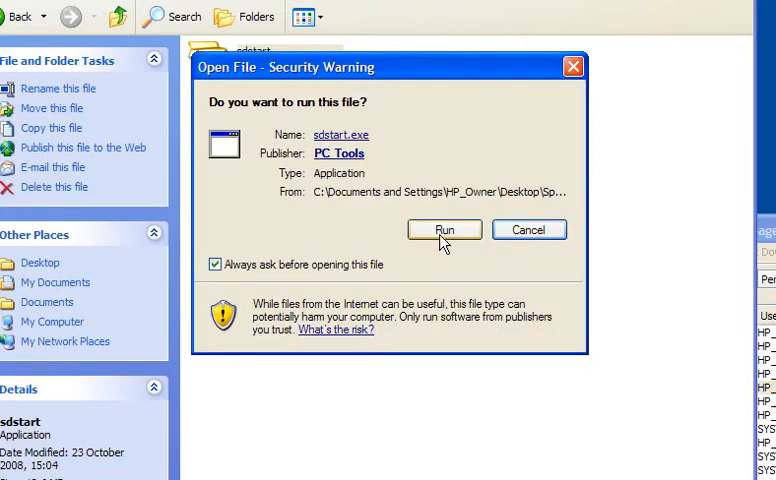
click(444, 228)
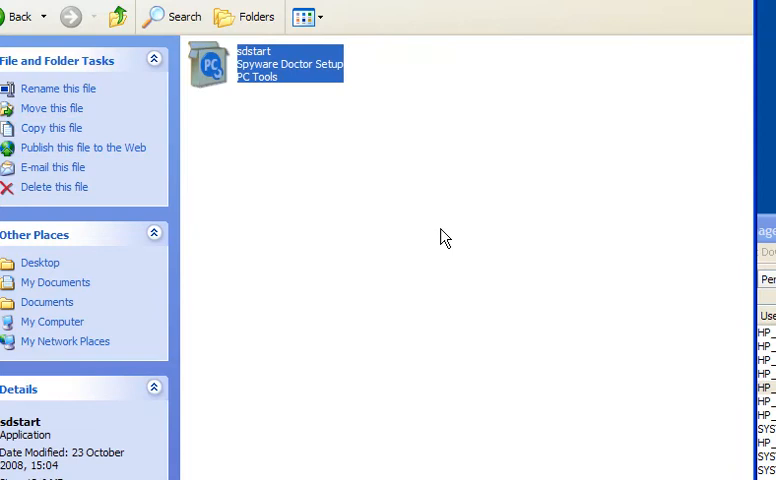
mouse_move(580, 132)
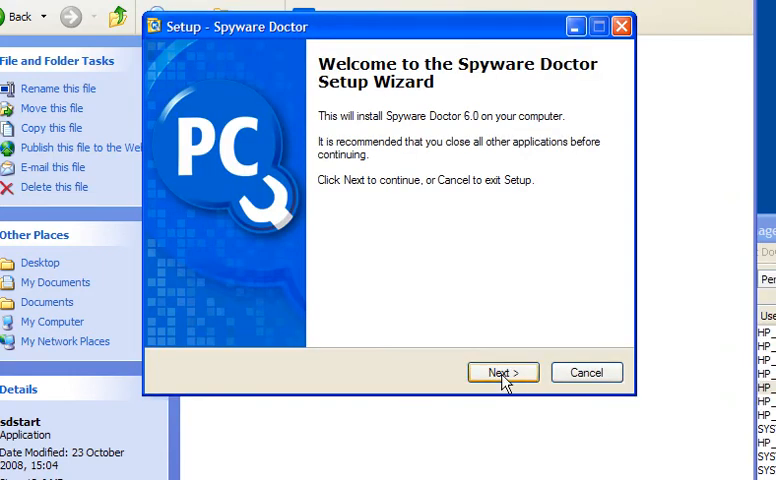
Install Spyware Doctor to the default Program Files folder with desktop icon and auto-updates
click(504, 372)
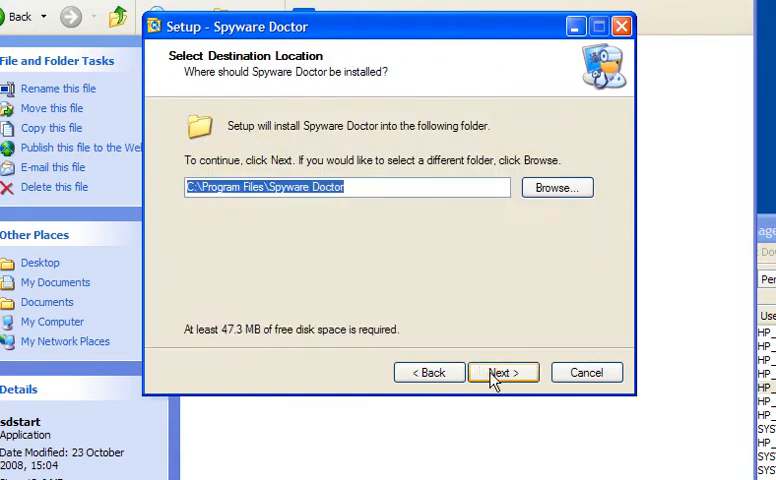
click(504, 372)
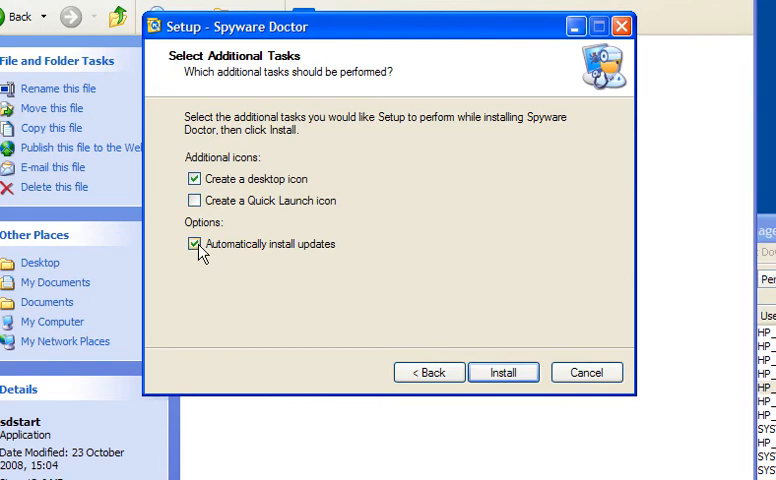
click(504, 372)
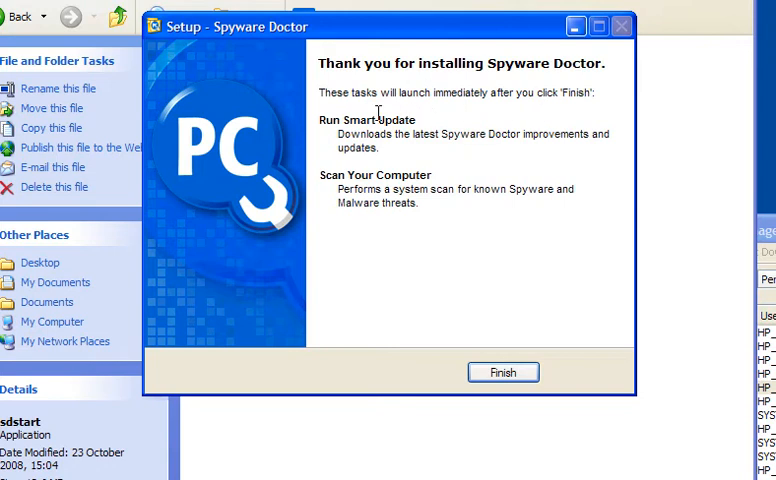
mouse_move(378, 122)
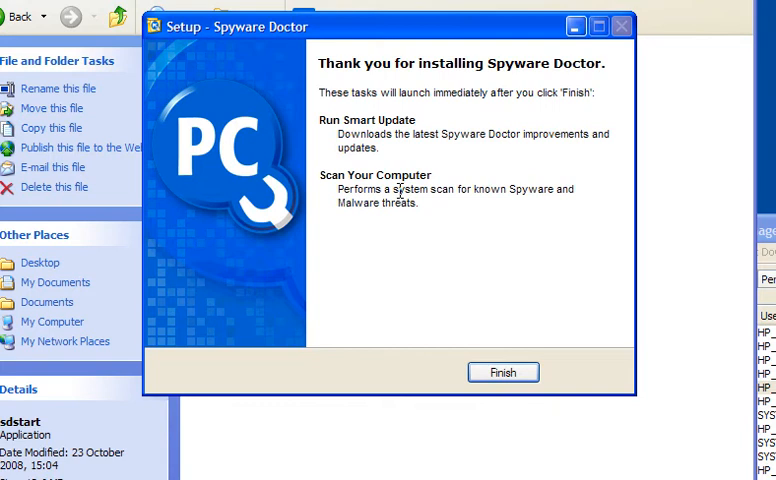
Finish setup, start Smart Update and retrieve the list of available updates
click(504, 372)
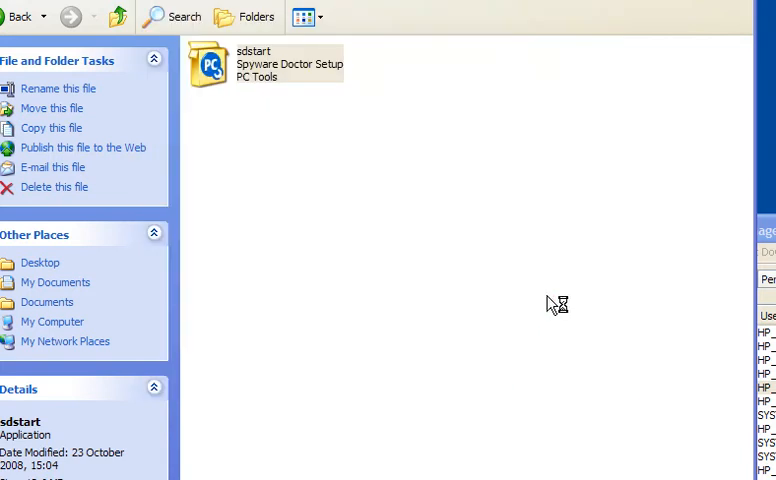
double_click(208, 64)
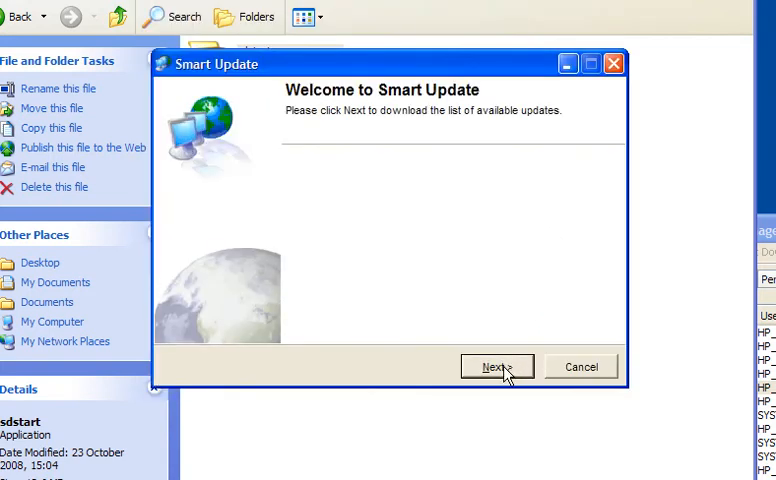
click(496, 368)
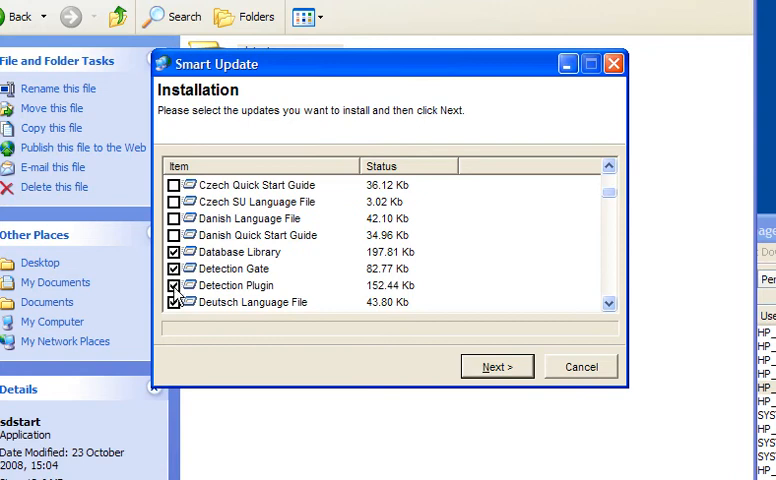
Review the ticked items in the Installation list and install the selected updates
click(172, 302)
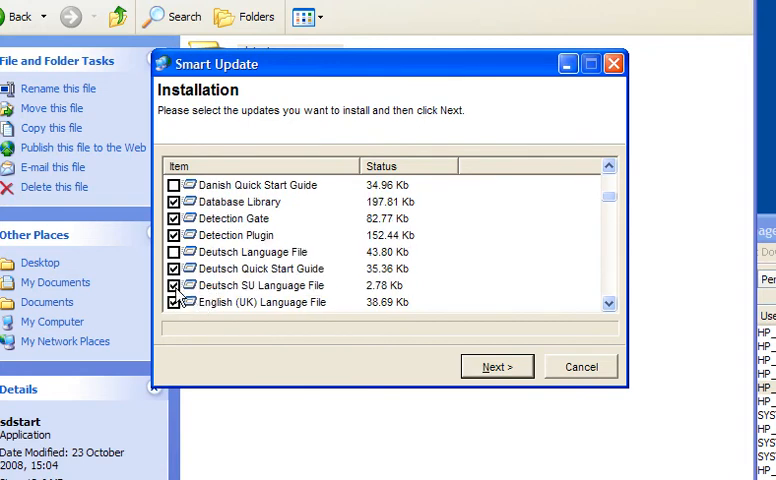
click(172, 284)
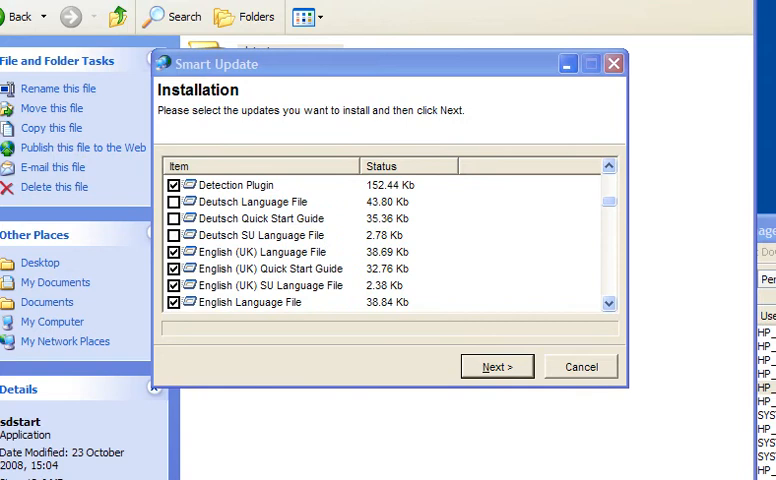
mouse_move(220, 264)
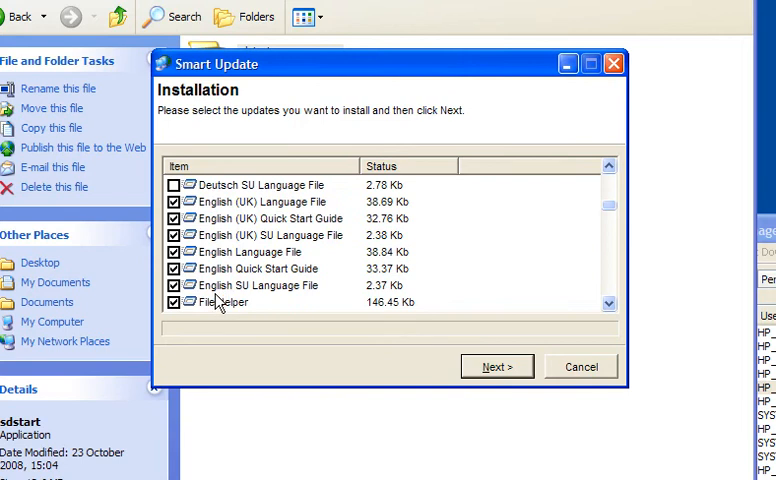
scroll(down, 3)
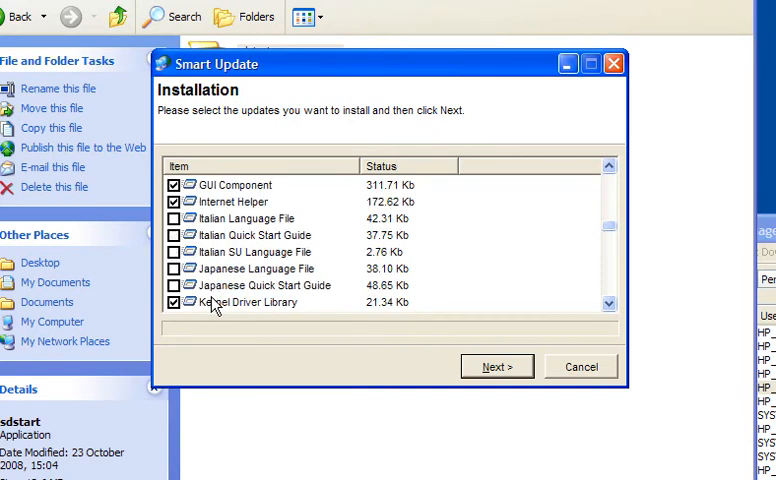
scroll(down, 3)
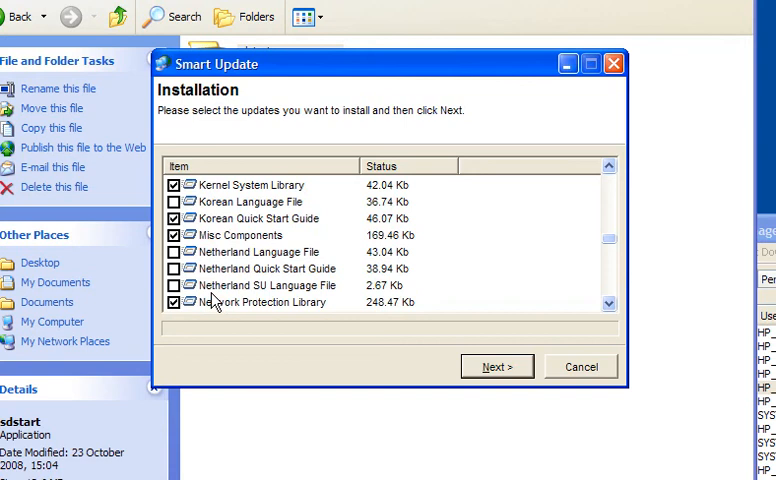
click(496, 366)
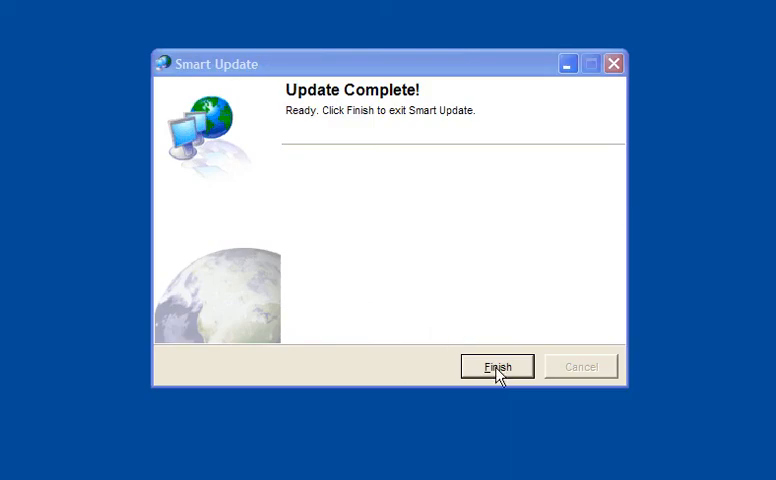
Close Smart Update after the update completes, returning to Spyware Doctor's status
click(496, 366)
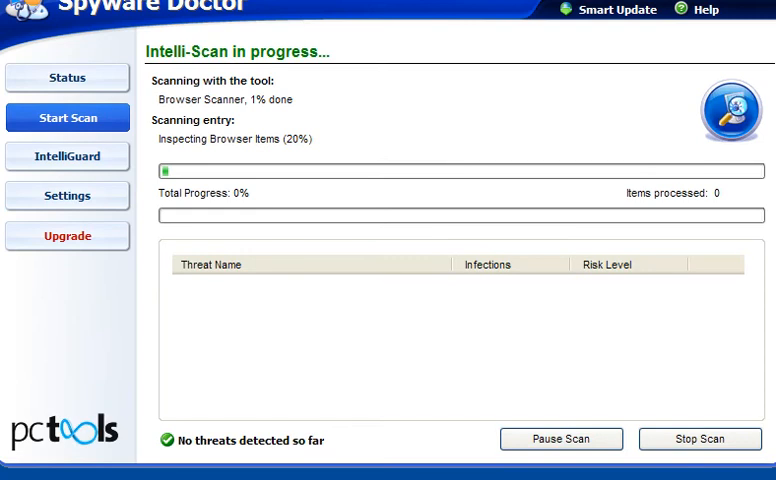
mouse_move(138, 238)
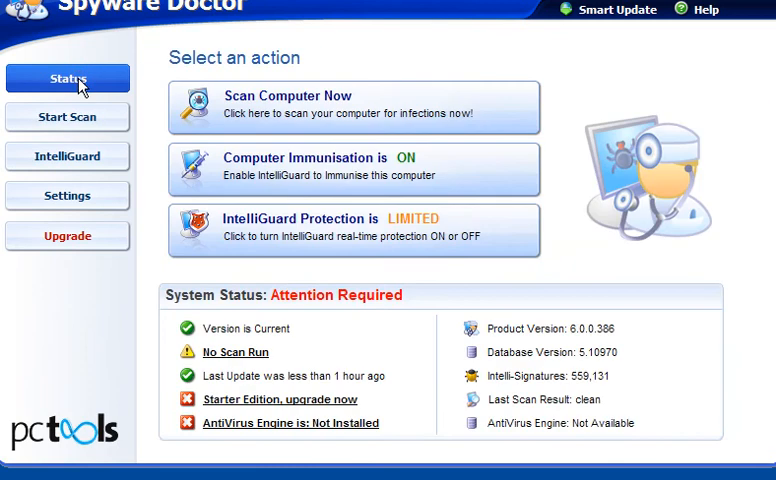
Keep Smart Update on 'Download and install updates (notify me)' and move to Advanced settings
click(68, 196)
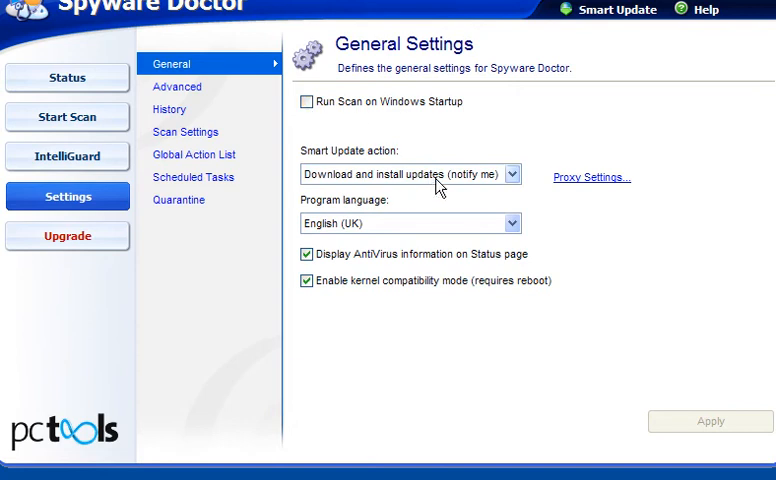
click(512, 172)
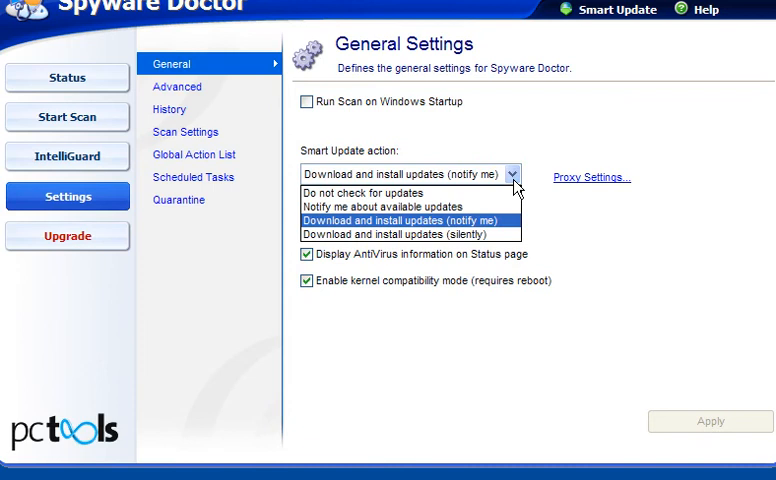
mouse_move(484, 222)
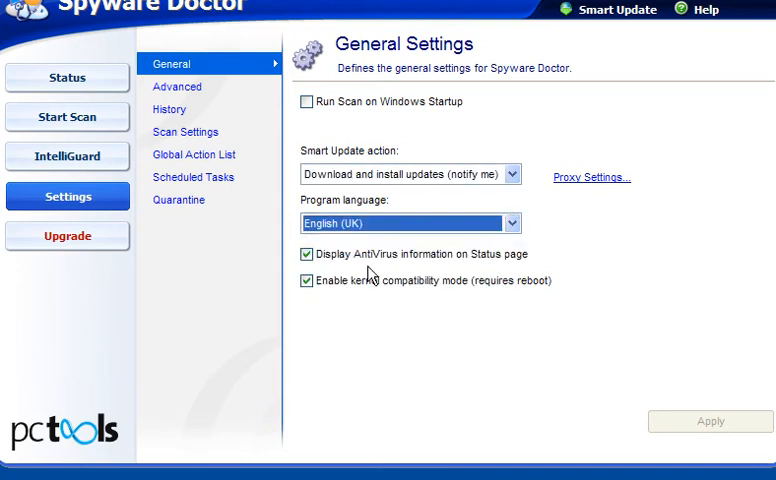
click(176, 88)
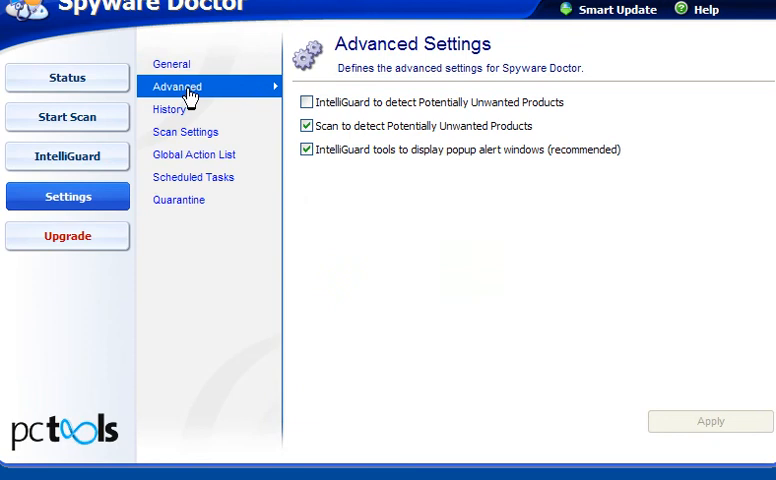
Toggle IntelliGuard detection of Potentially Unwanted Products, then view the activity history
click(304, 102)
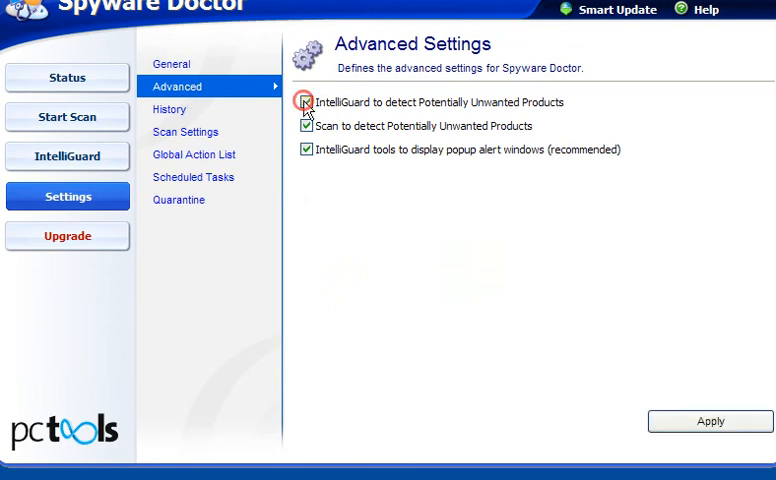
click(304, 102)
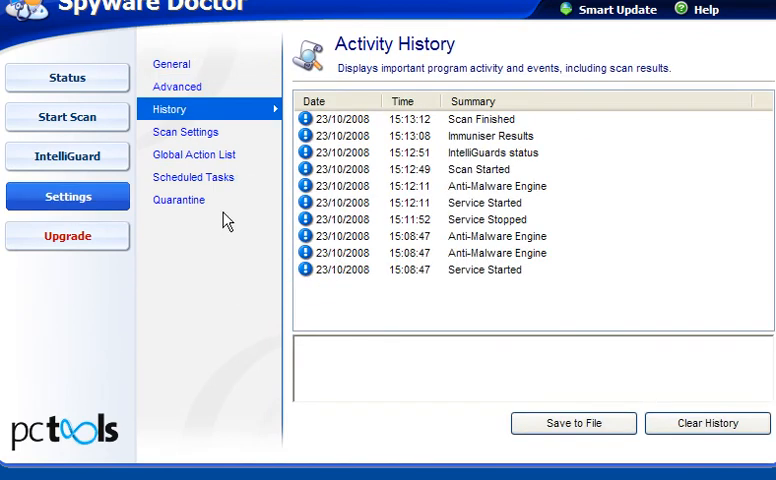
mouse_move(152, 164)
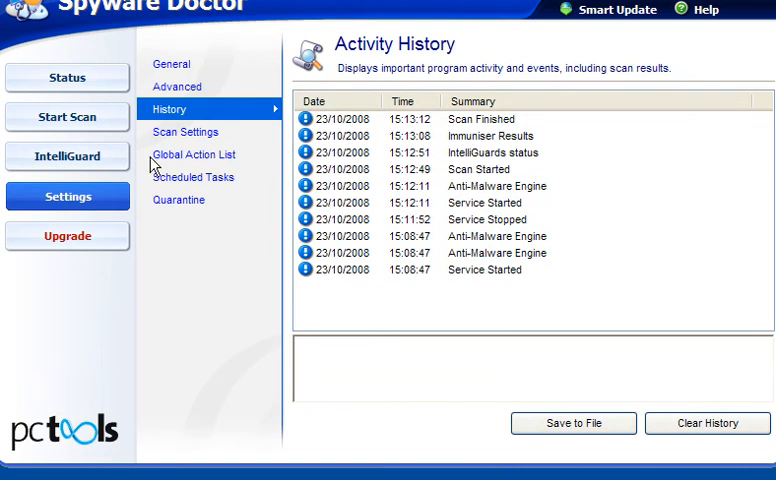
mouse_move(172, 136)
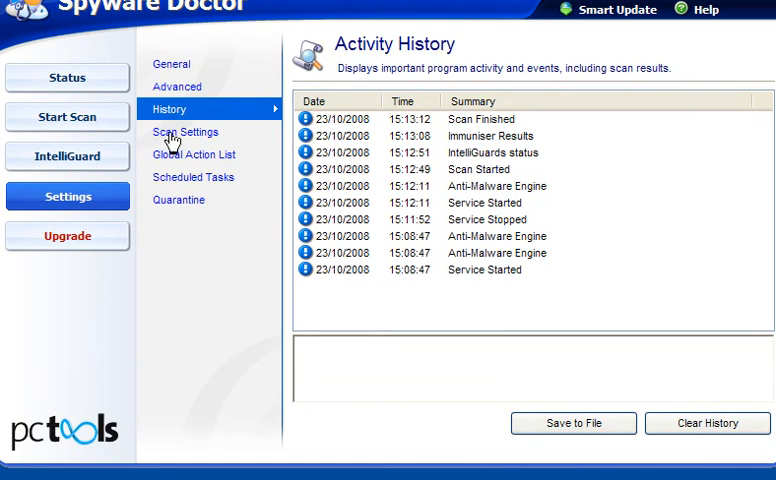
Save scan settings with sounds off, alternative data streams, rootkit files and restore points enabled
click(184, 132)
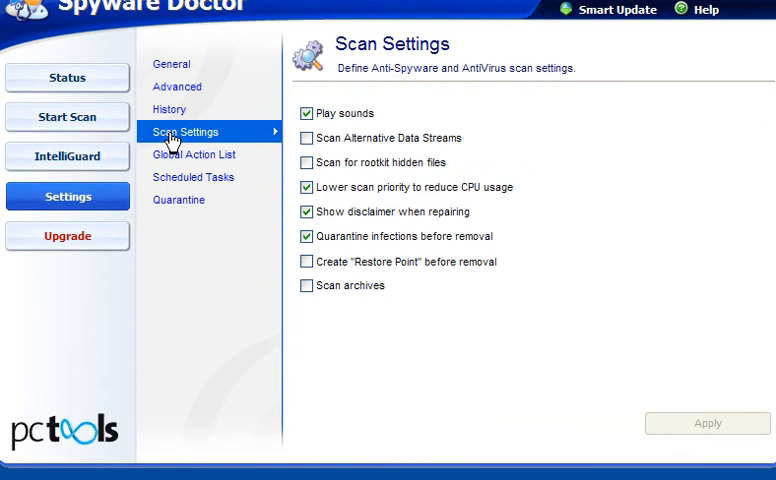
click(308, 112)
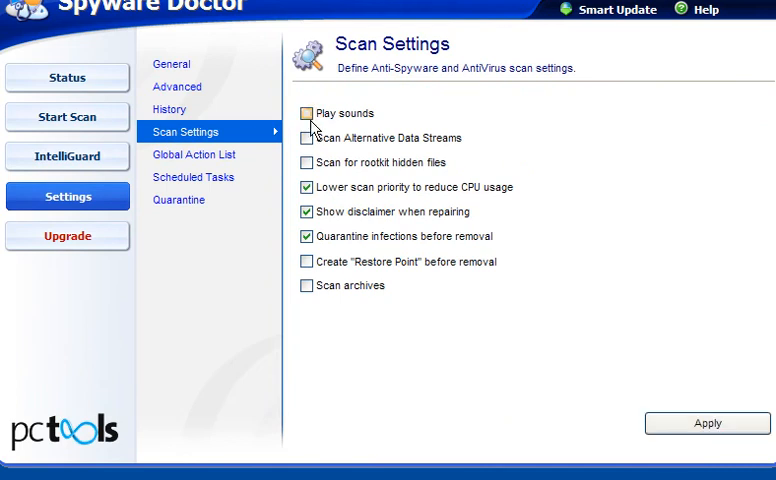
click(308, 138)
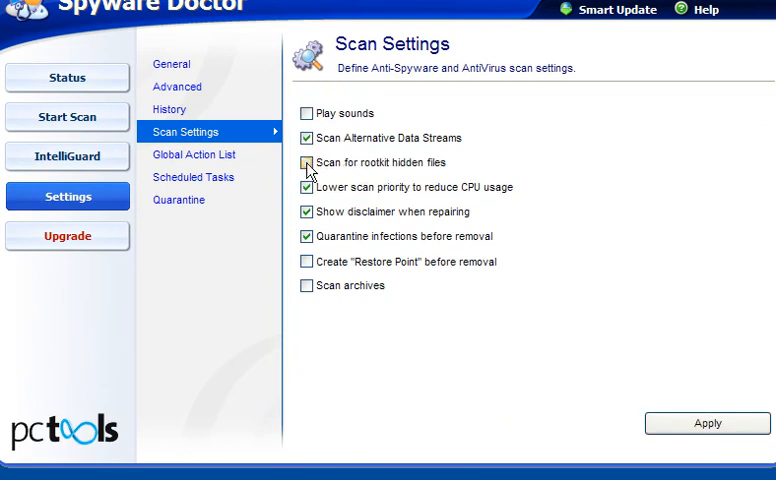
click(306, 162)
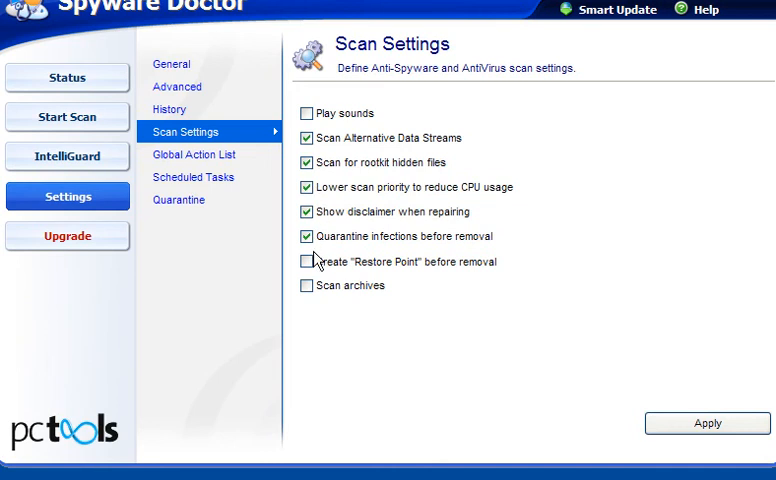
click(306, 260)
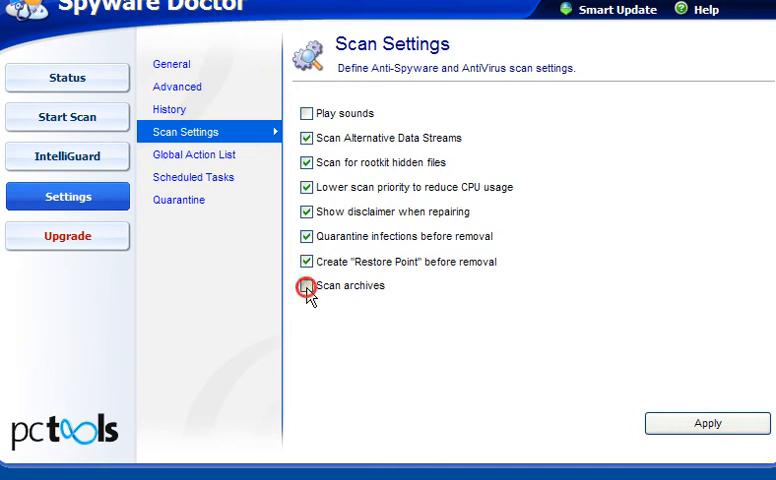
click(196, 154)
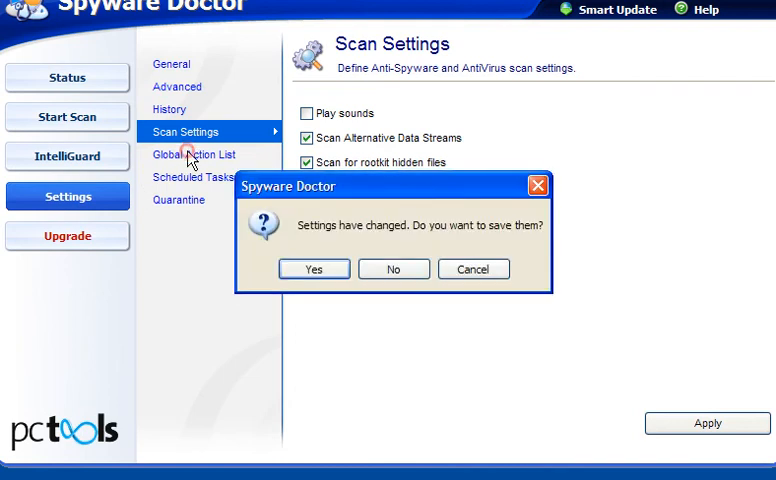
click(312, 268)
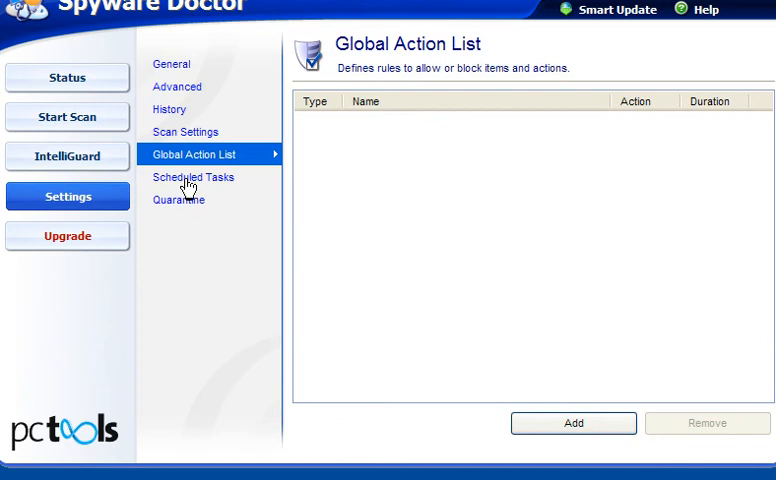
Look over the scheduled tasks and the quarantined items
click(192, 176)
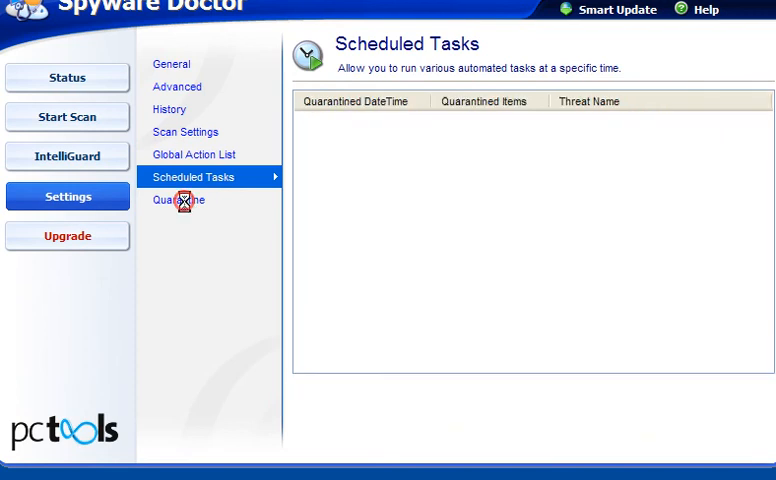
click(178, 200)
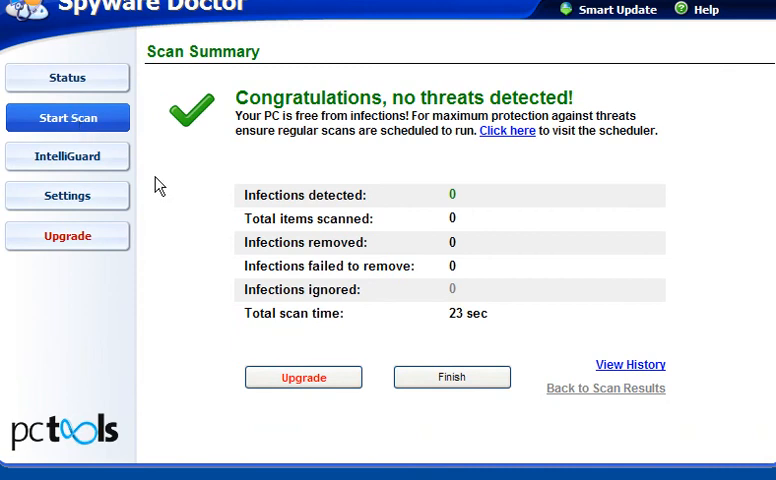
Run an Intelli-Scan finding 3 threats and 10 infections, then reveal the tracking cookie threat
click(68, 118)
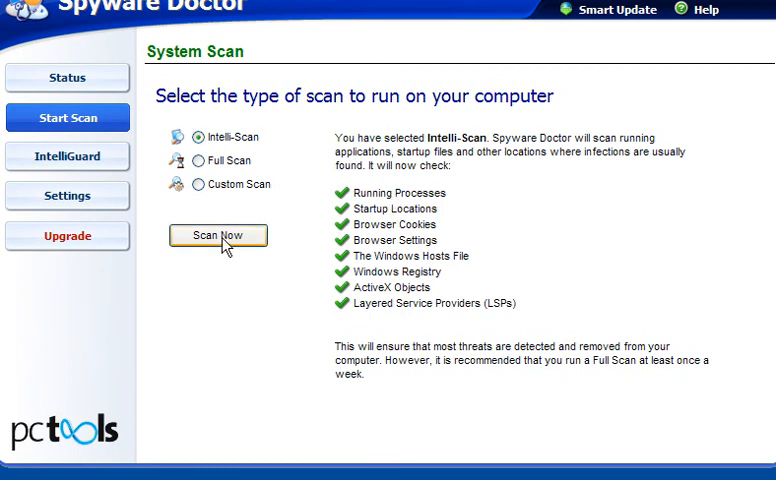
click(216, 236)
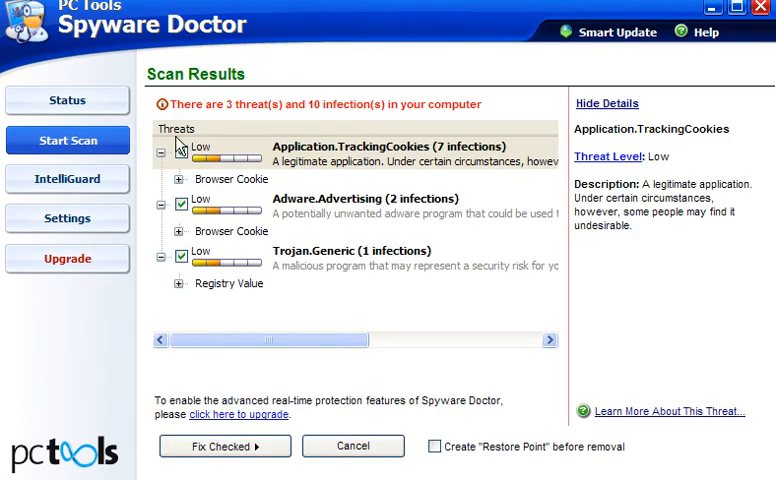
click(204, 156)
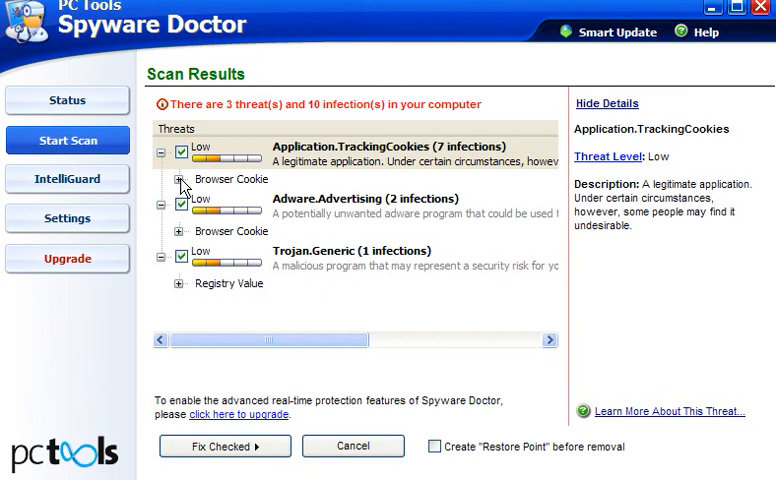
Expand the tracking cookie and adware/Trojan entries and enable a pre-removal restore point
click(178, 184)
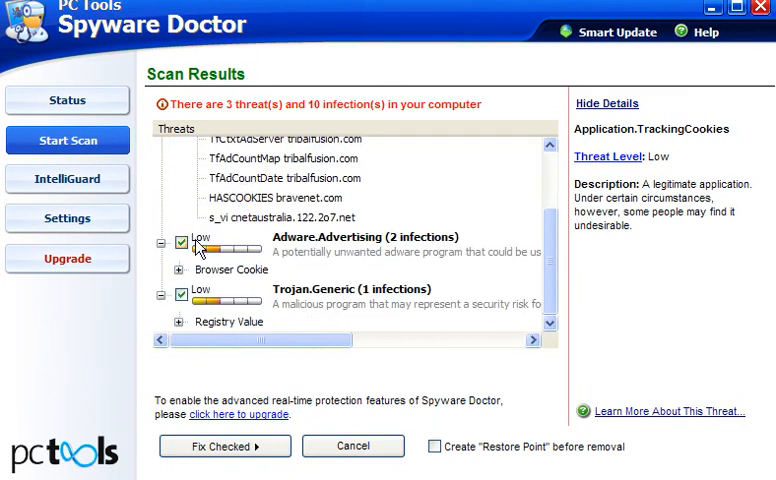
click(180, 246)
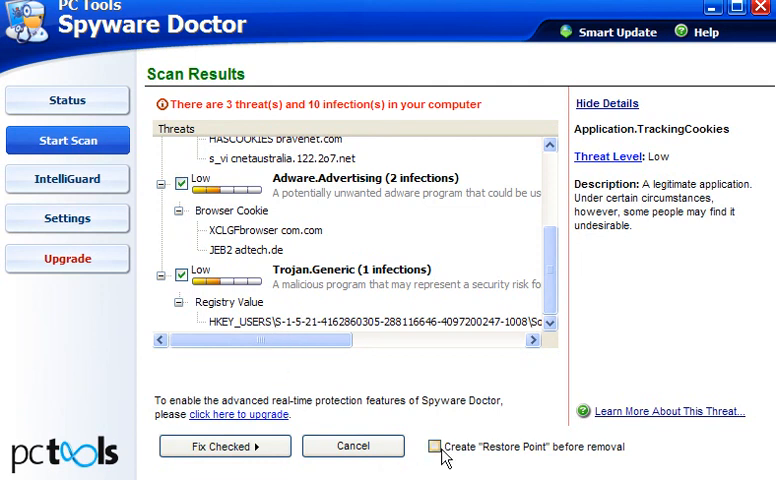
click(420, 448)
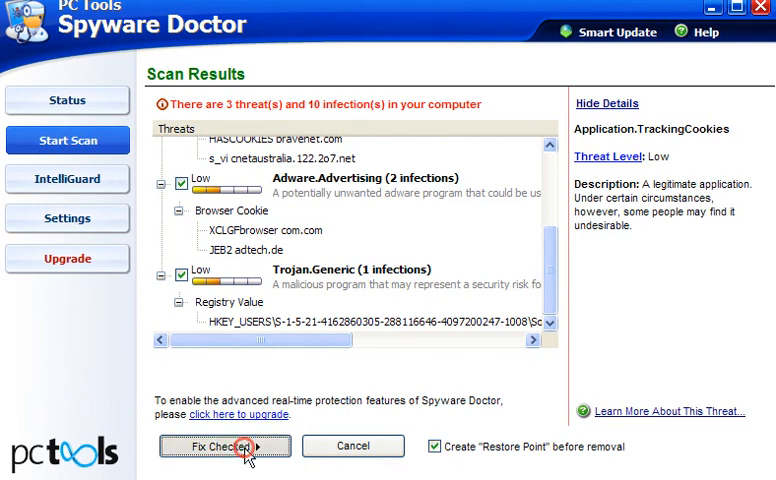
Fix all checked items so the scan summary reports 10 infections removed, none failed
click(224, 446)
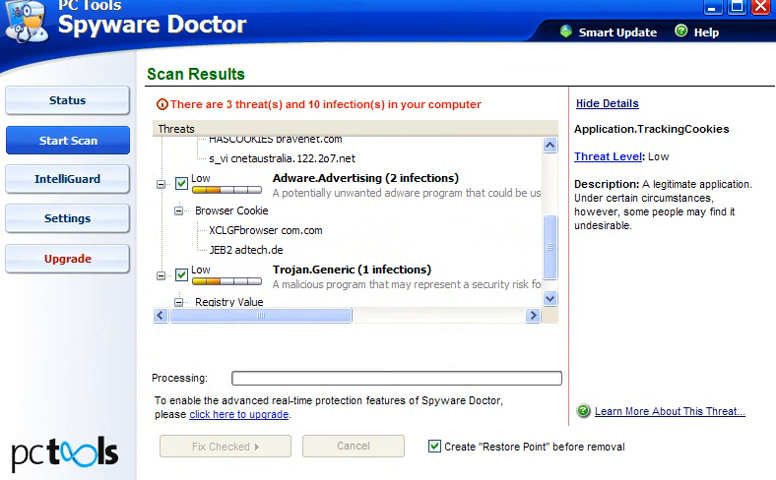
click(224, 446)
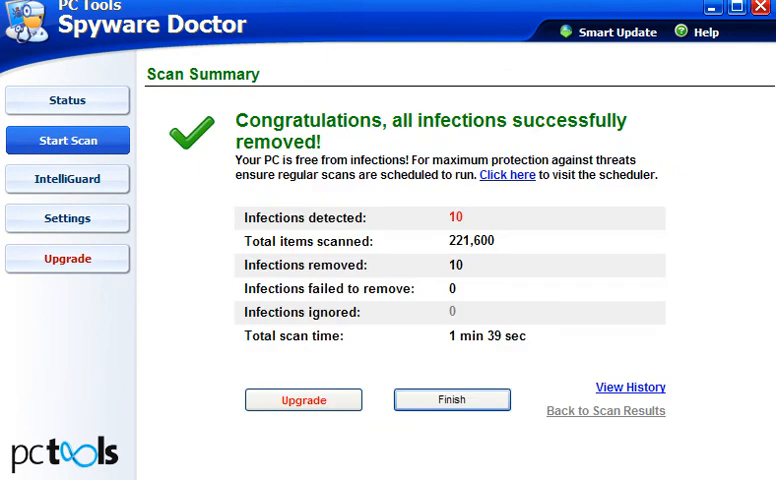
mouse_move(450, 352)
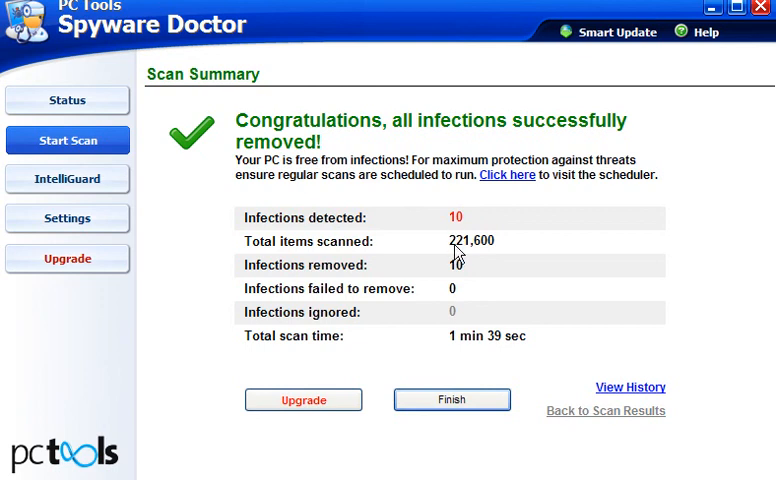
mouse_move(462, 278)
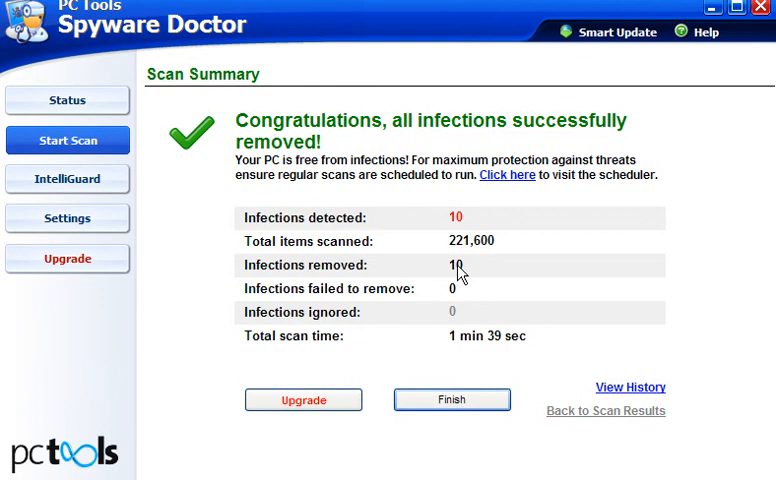
mouse_move(444, 360)
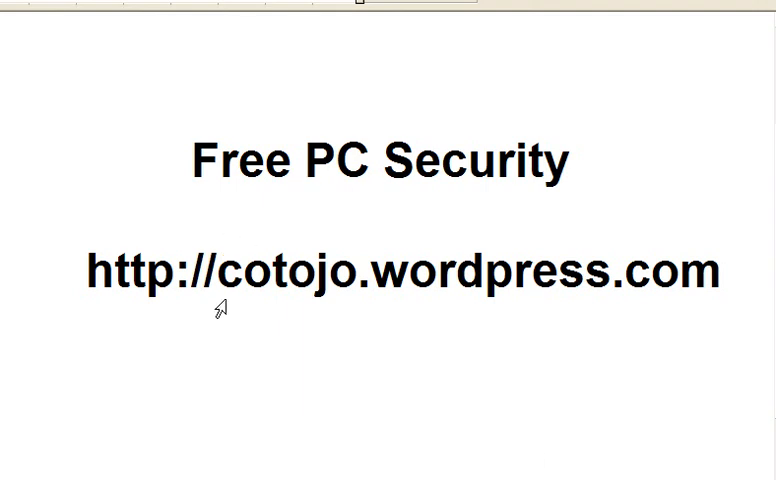
mouse_move(372, 308)
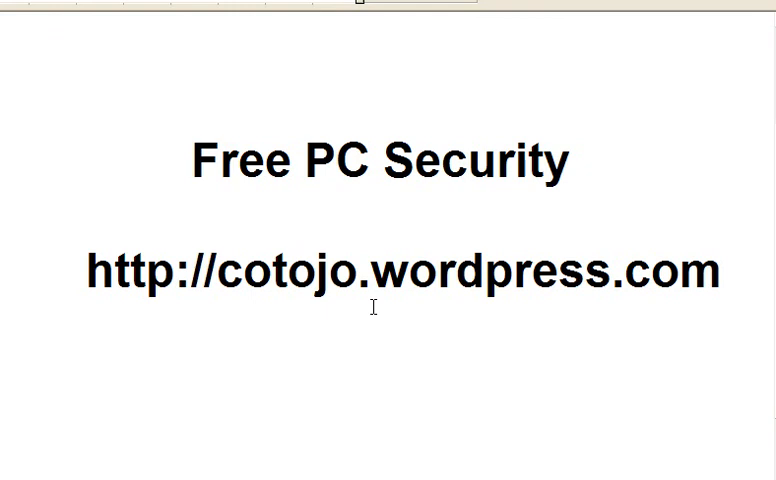